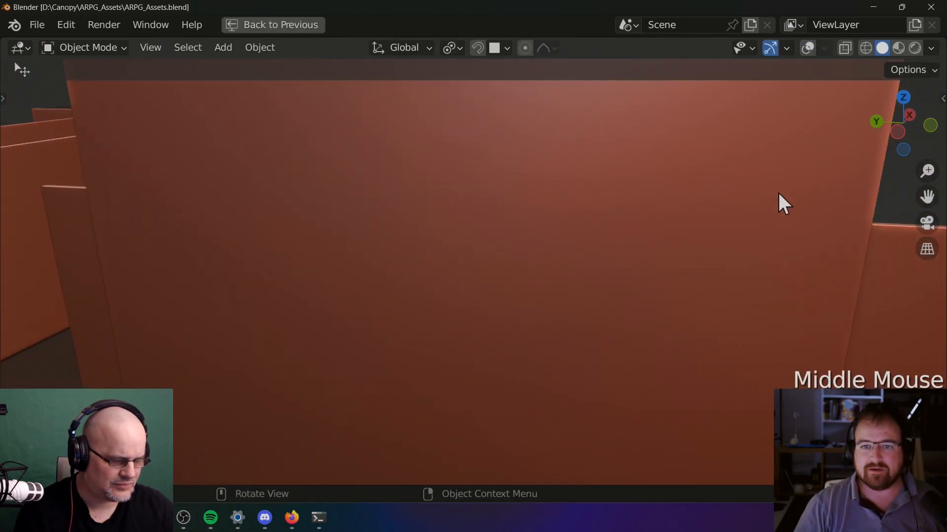
# Step: Orbit and zoom the view around the castle model and its interior arcade
pyautogui.moveTo(785, 205); pyautogui.dragTo(758, 187)
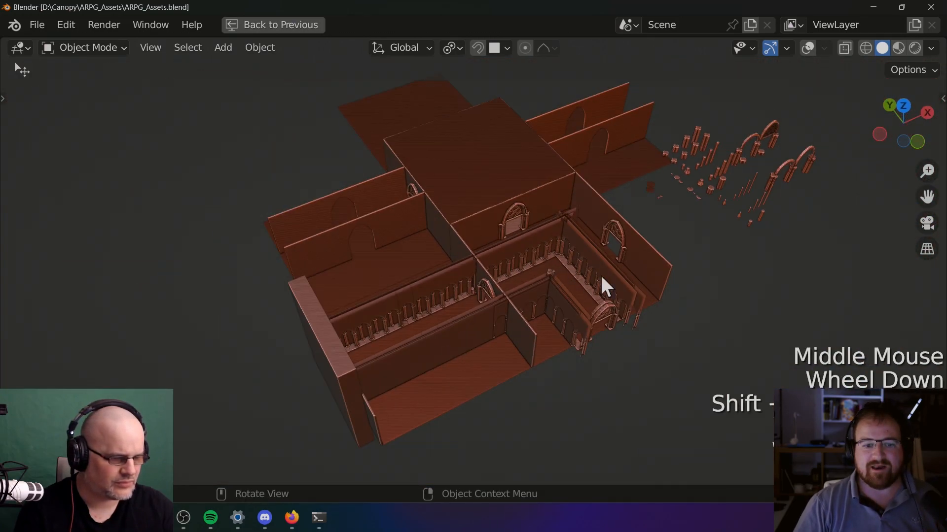
pyautogui.scroll(-3)
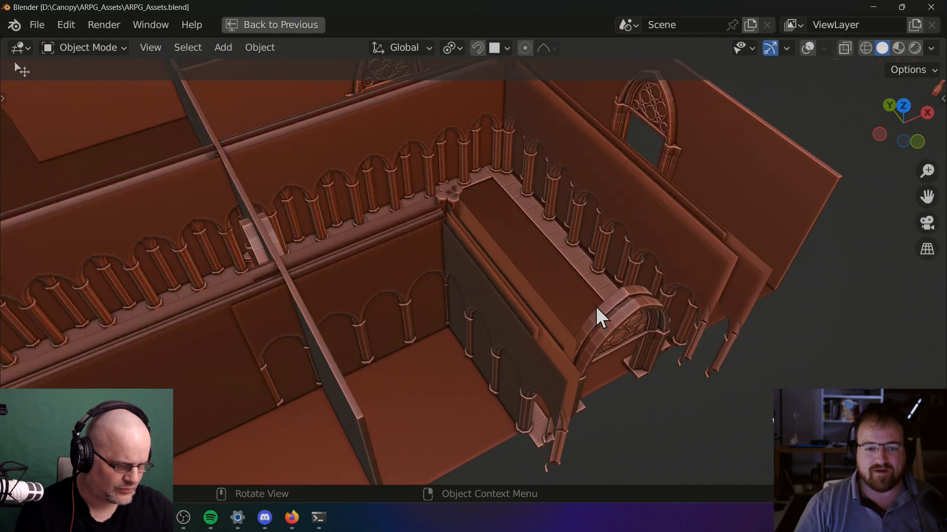
pyautogui.moveTo(597, 314); pyautogui.dragTo(610, 335)
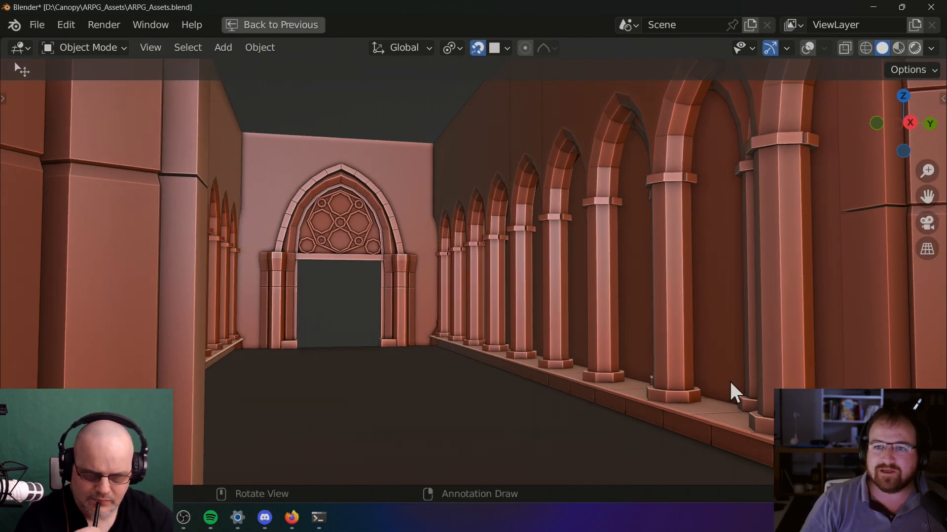
pyautogui.click(894, 48)
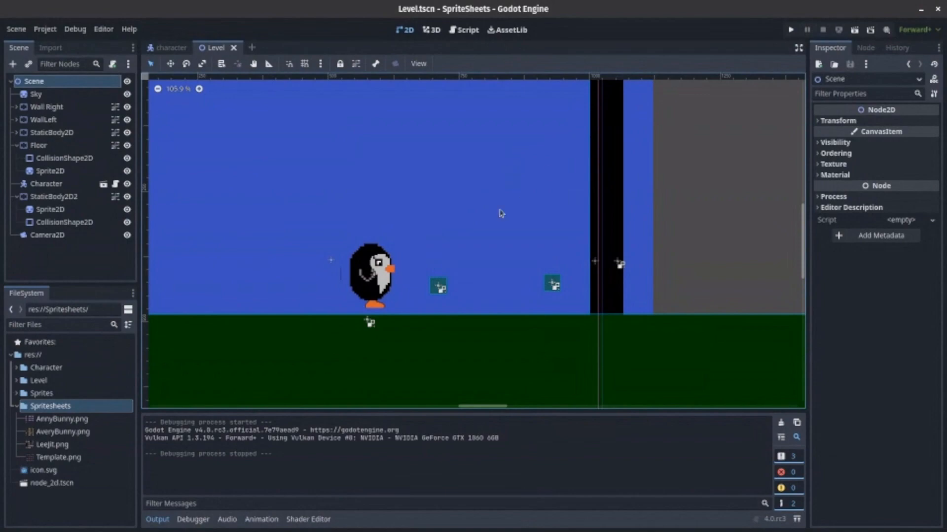
pyautogui.moveTo(767, 34)
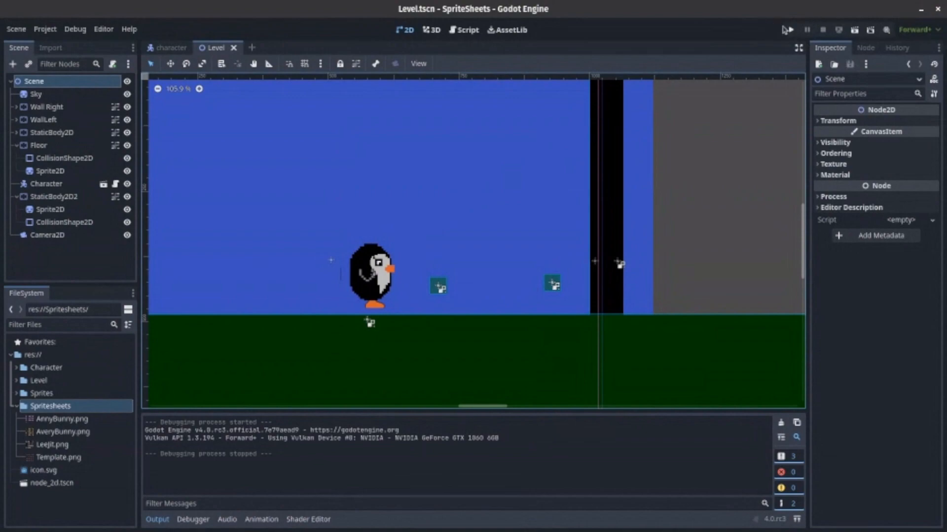
pyautogui.click(786, 29)
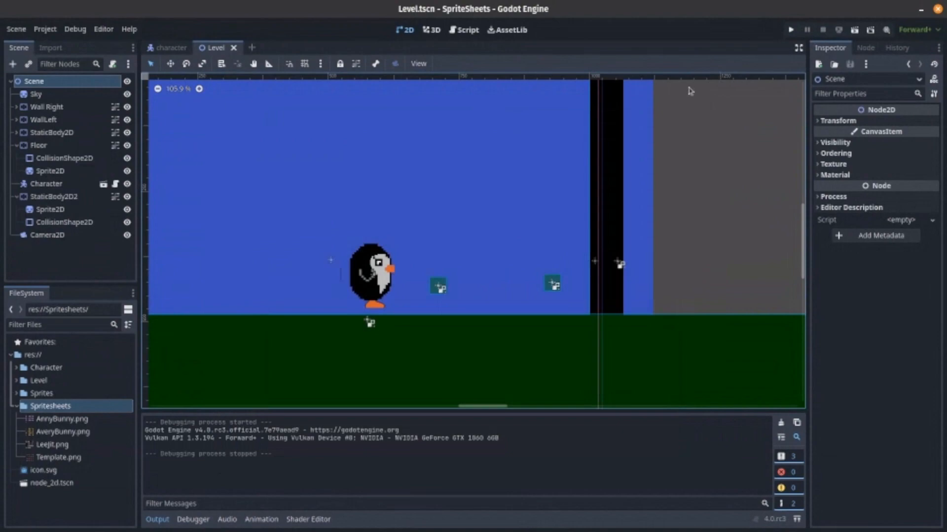
pyautogui.moveTo(77, 367)
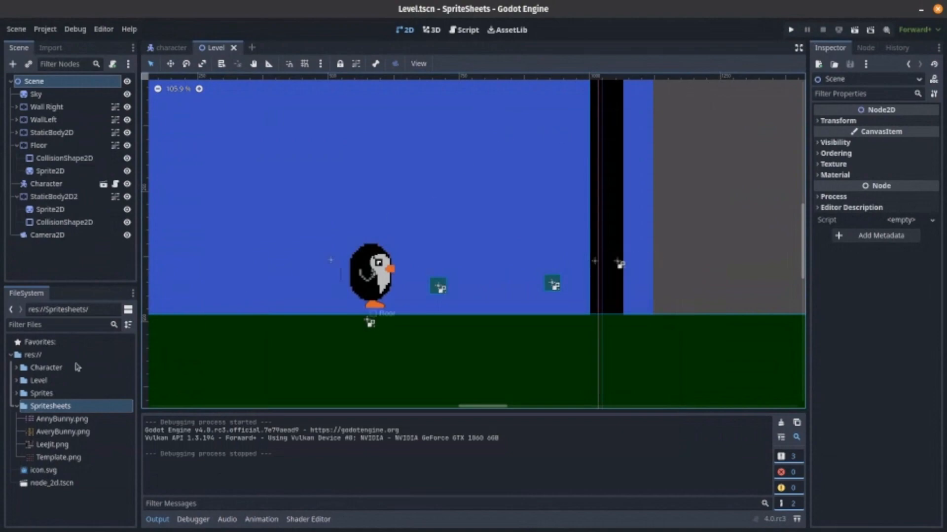
pyautogui.moveTo(6, 342)
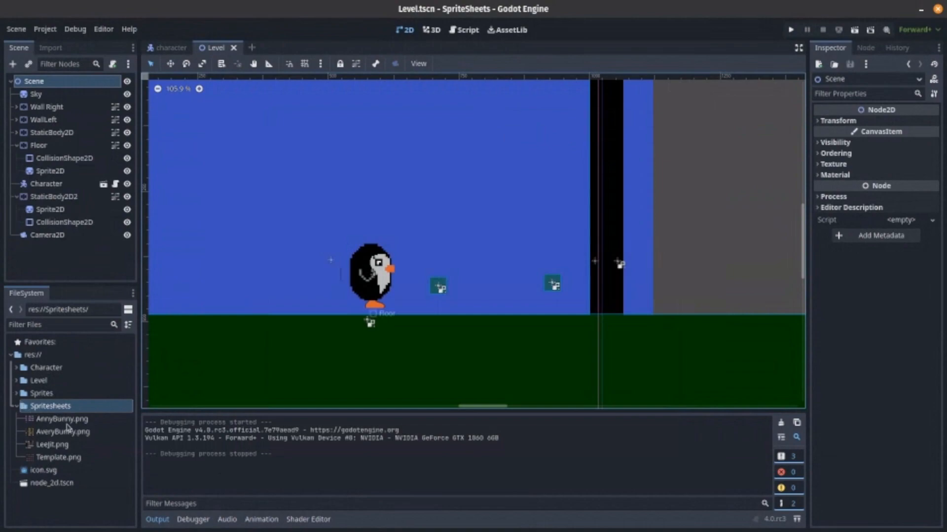
# Step: Switch to the character scene, view the Walk frames, and cancel the sprite-sheet file picker
pyautogui.click(61, 418)
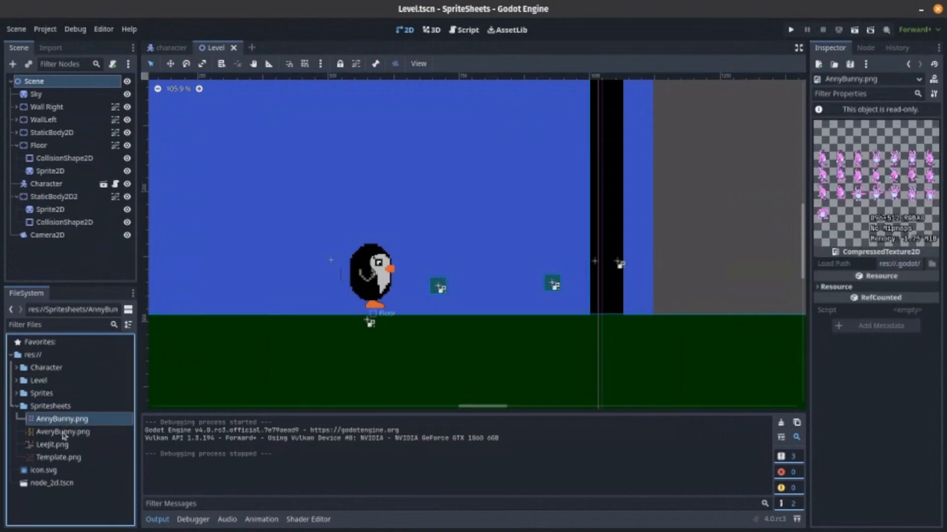
pyautogui.click(62, 432)
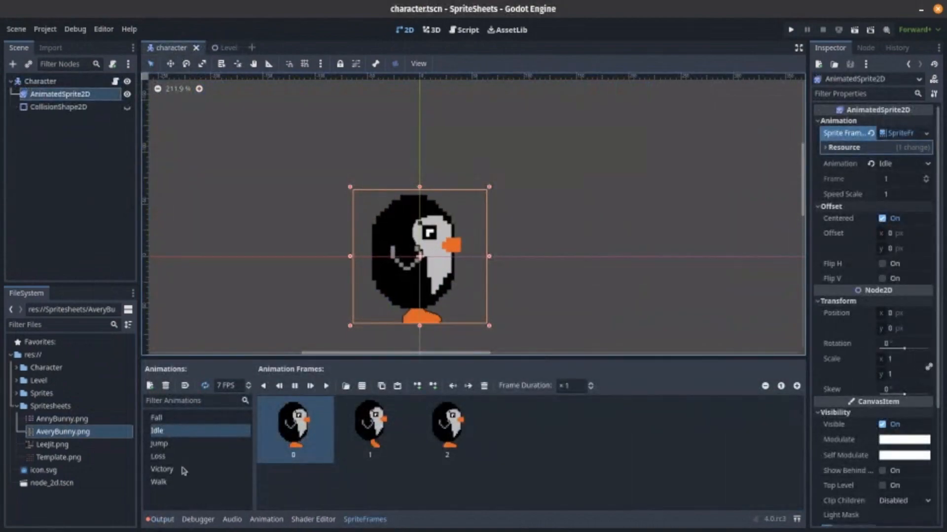
pyautogui.click(158, 481)
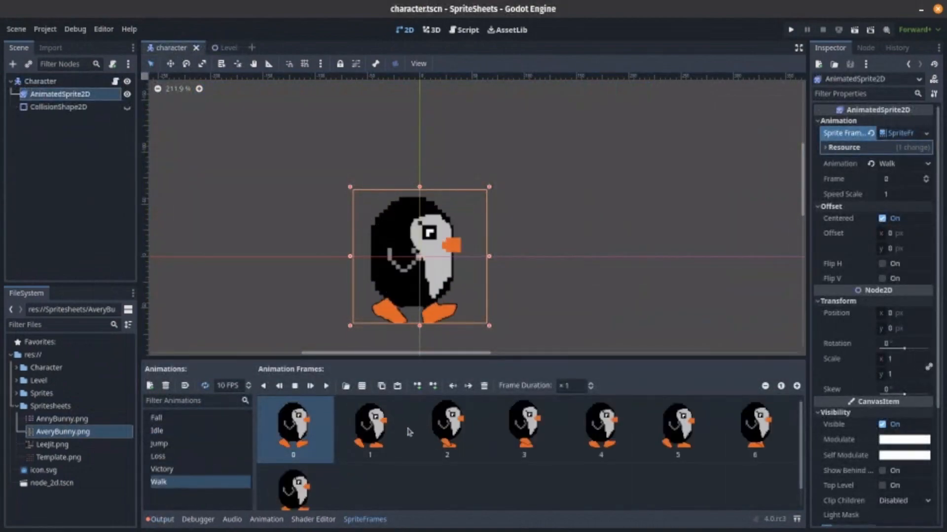
pyautogui.click(484, 386)
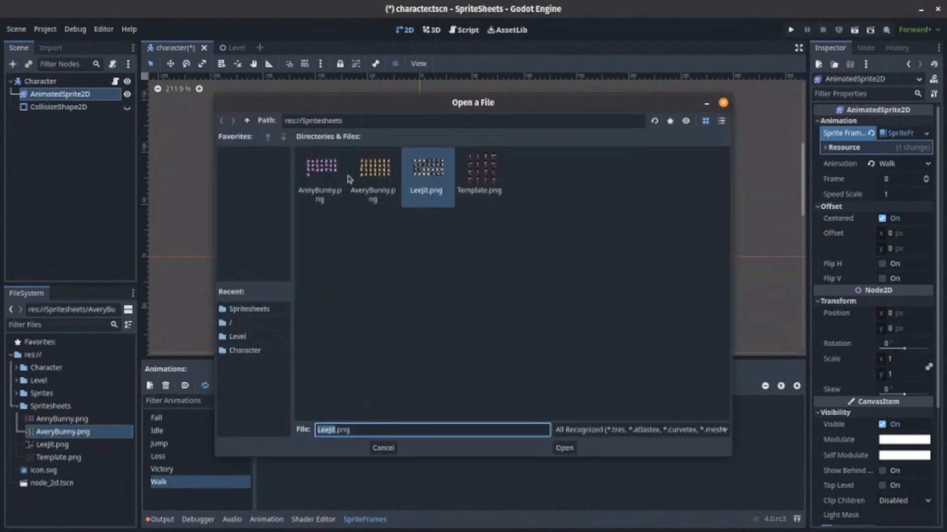
pyautogui.moveTo(331, 195)
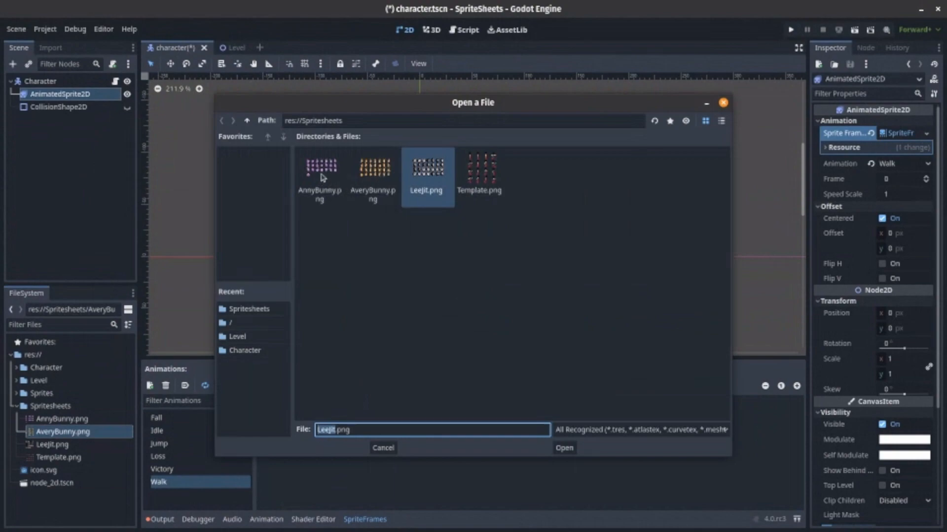
pyautogui.click(563, 448)
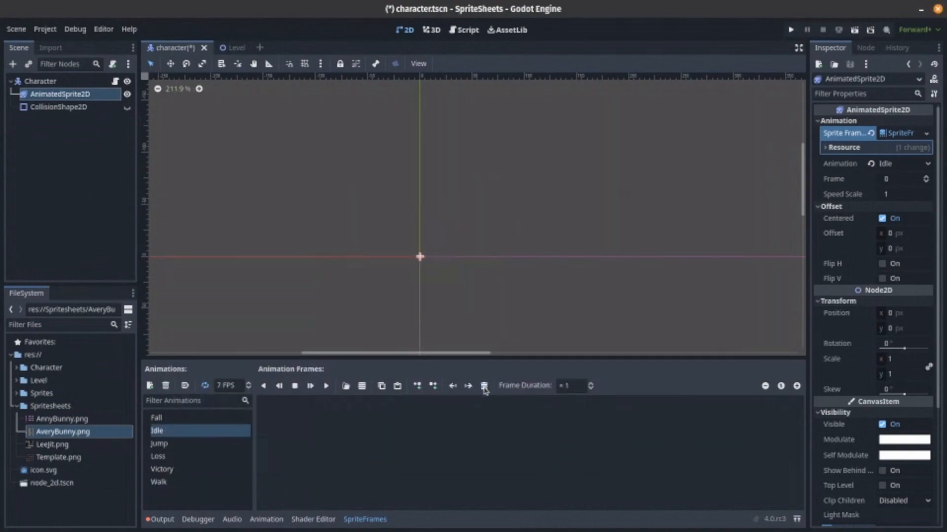
# Step: Load AnnyBunny.png into Select Frames and adjust how many rows it is sliced into
pyautogui.click(484, 385)
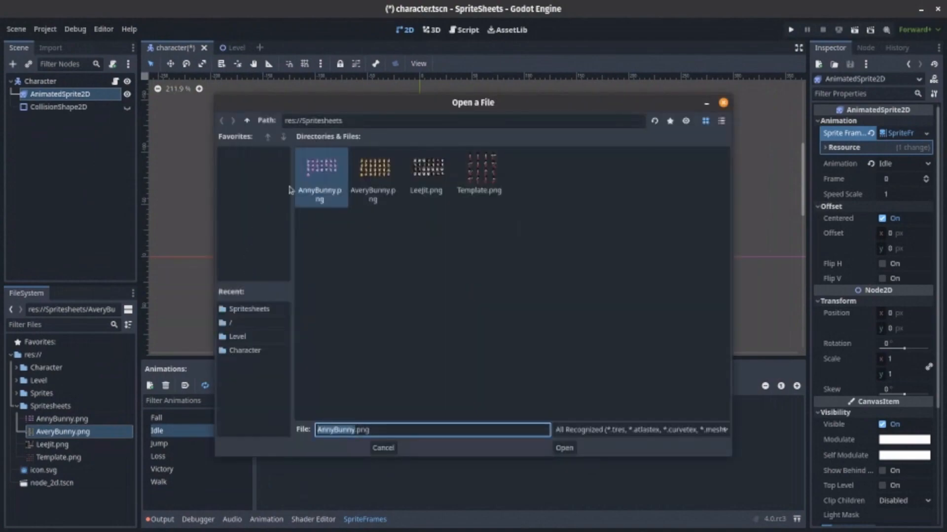
pyautogui.click(563, 448)
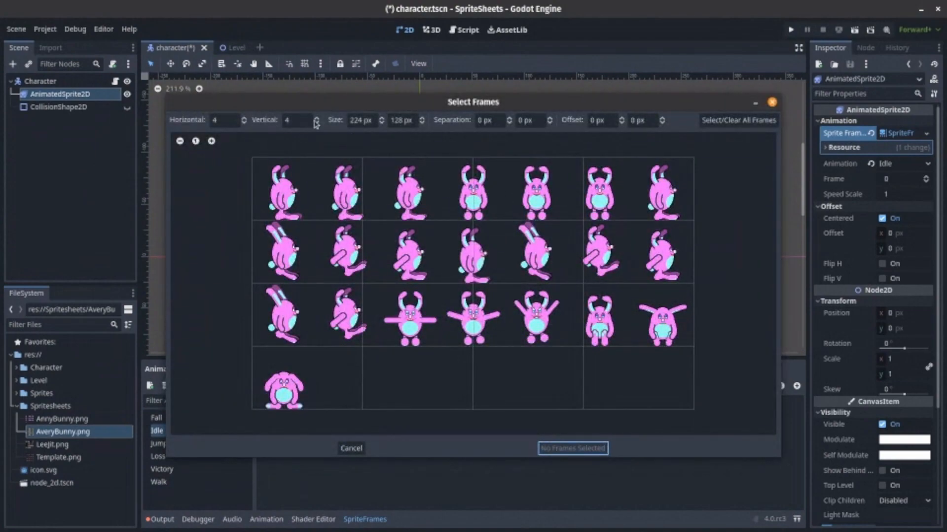
pyautogui.click(315, 116)
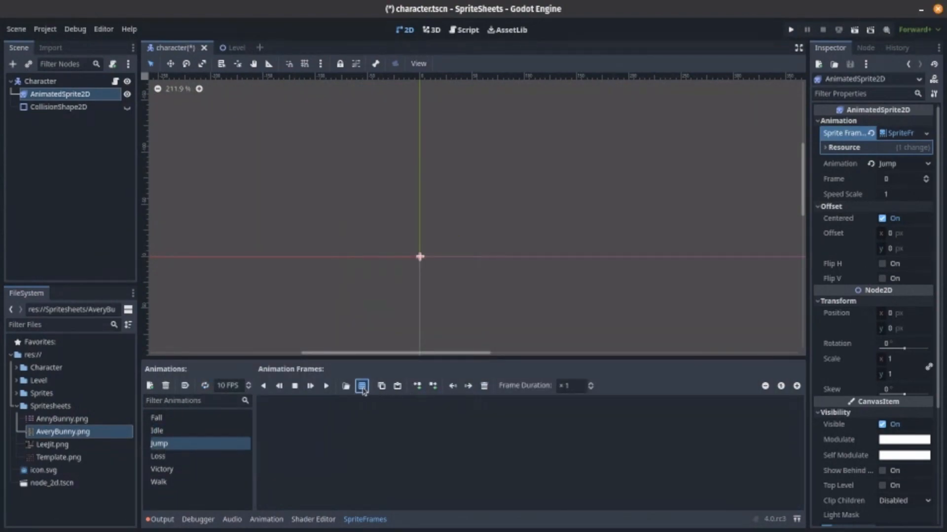
# Step: Open the sprite-sheet frame picker for Jump and set Horizontal slicing to 7
pyautogui.click(361, 386)
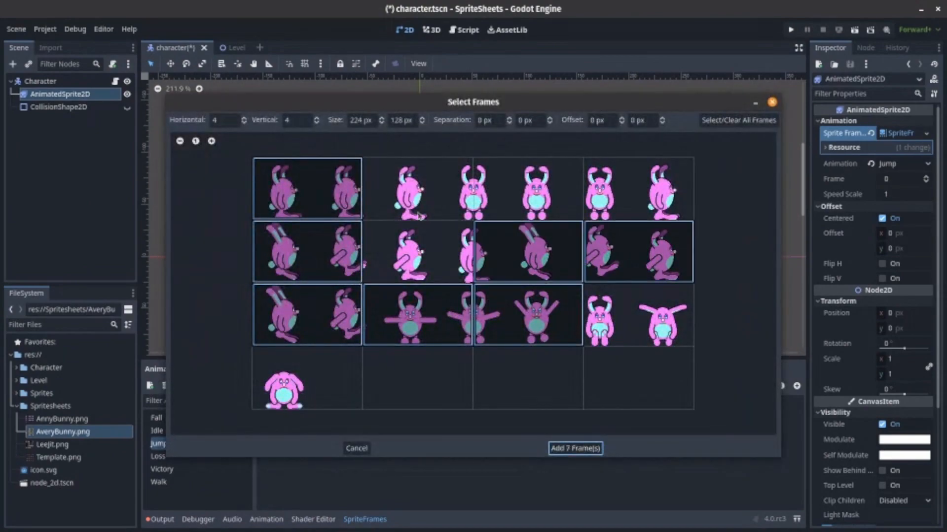
pyautogui.write('7')
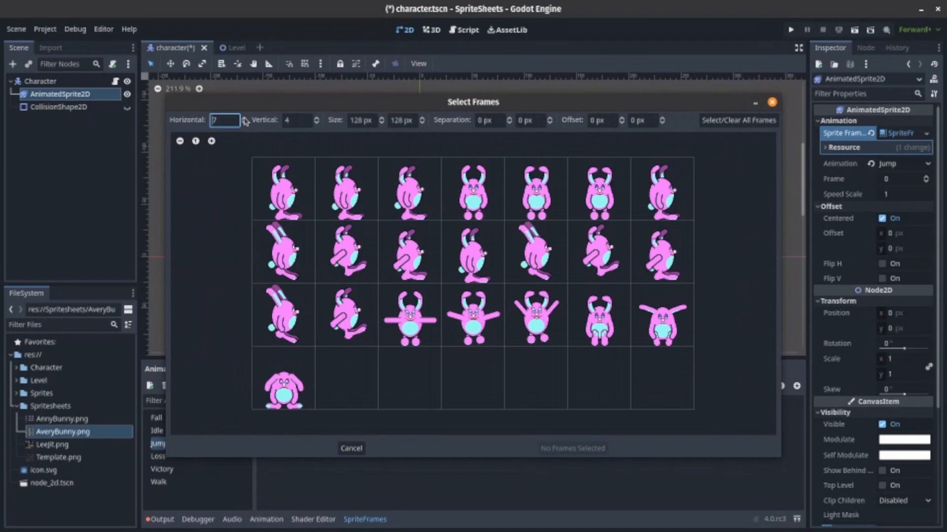
pyautogui.moveTo(247, 201)
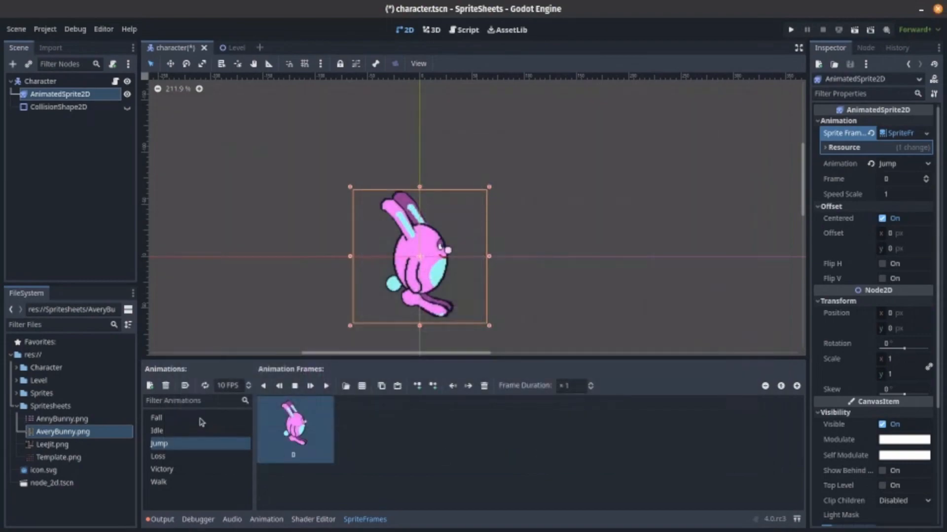
# Step: Select the Fall animation, open the sprite-sheet picker, and dismiss it without adding frames
pyautogui.click(157, 417)
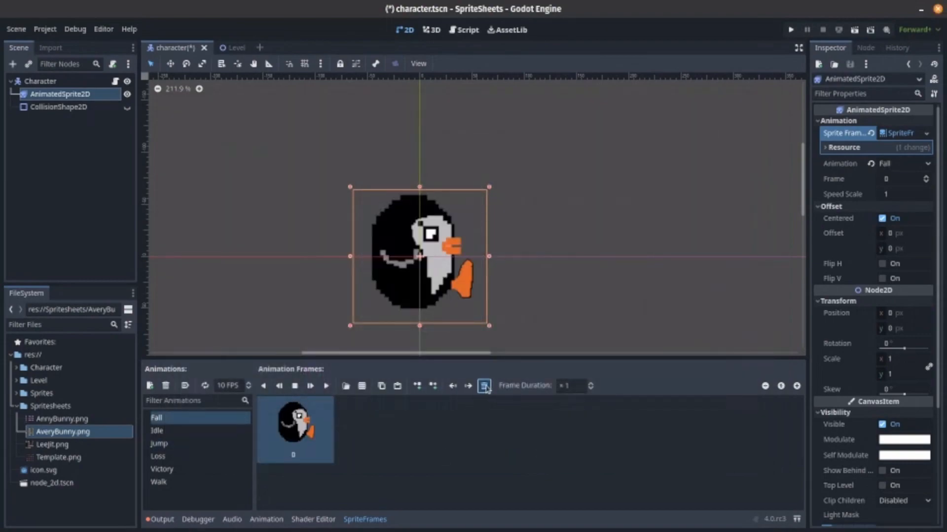
pyautogui.click(484, 386)
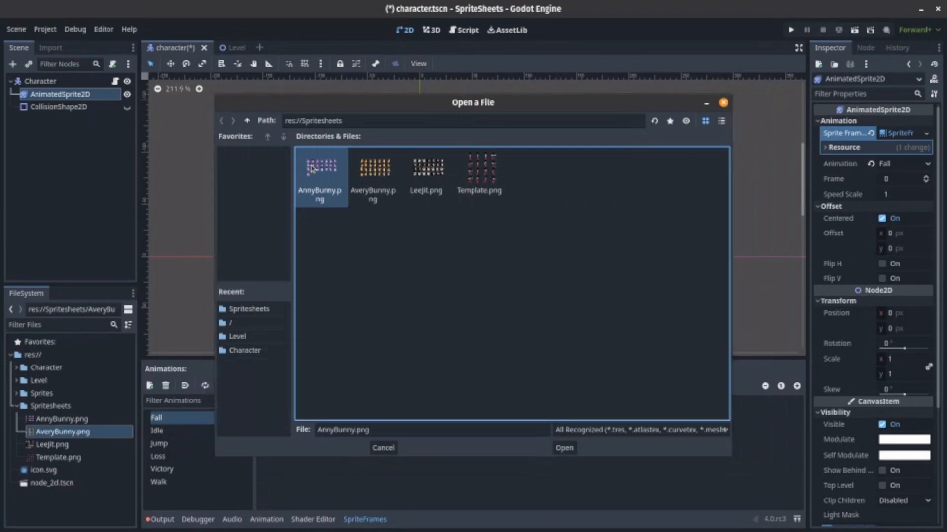
pyautogui.click(562, 448)
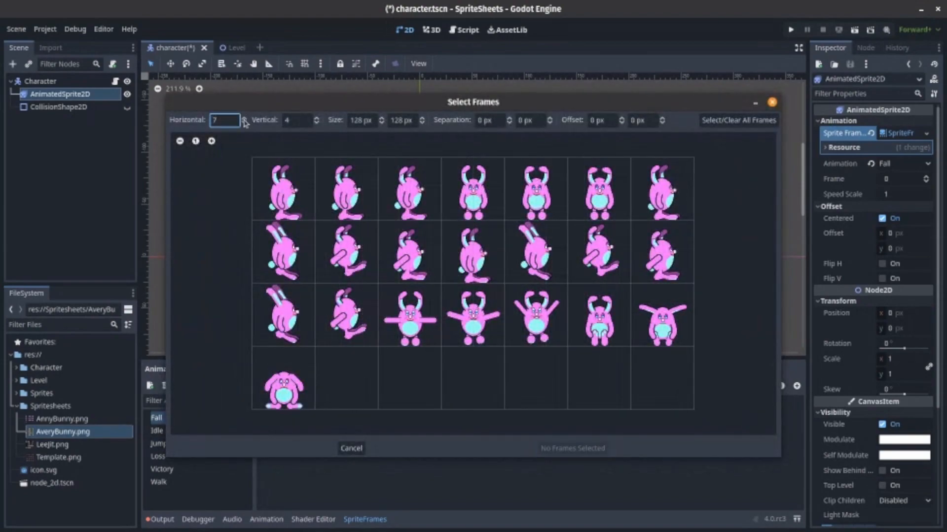
pyautogui.click(346, 314)
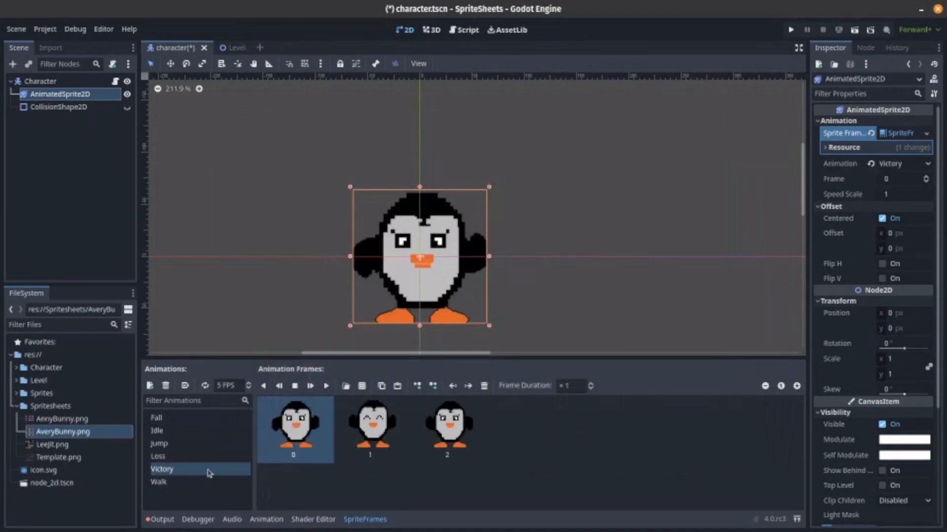
# Step: Replace Victory's penguin frames with three bunny poses from the sprite sheet
pyautogui.click(484, 385)
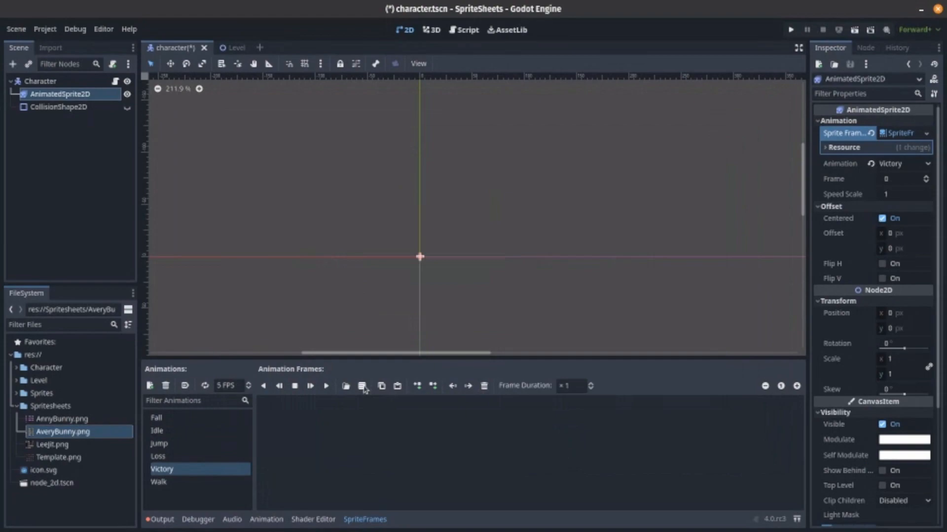
pyautogui.click(363, 385)
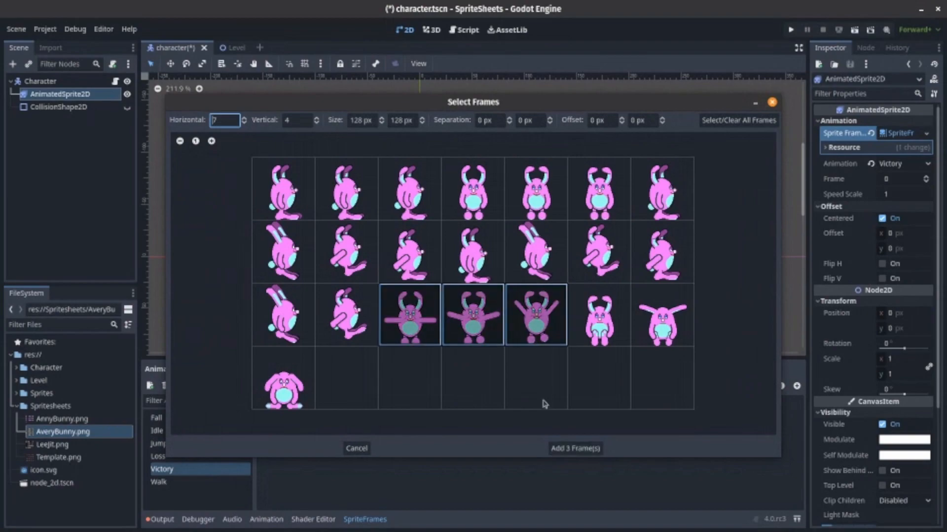
pyautogui.click(573, 449)
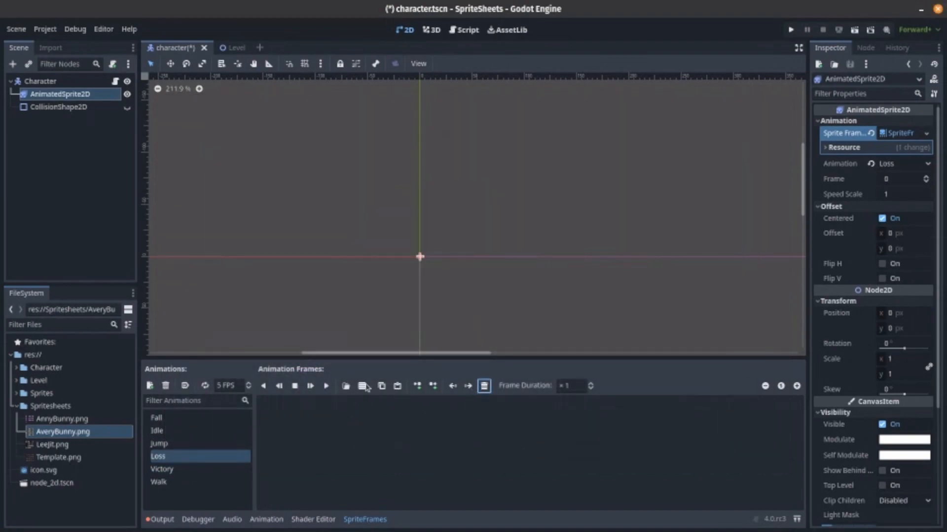
# Step: Add three bunny poses, including the sitting pose, to Loss and check its frames
pyautogui.click(345, 385)
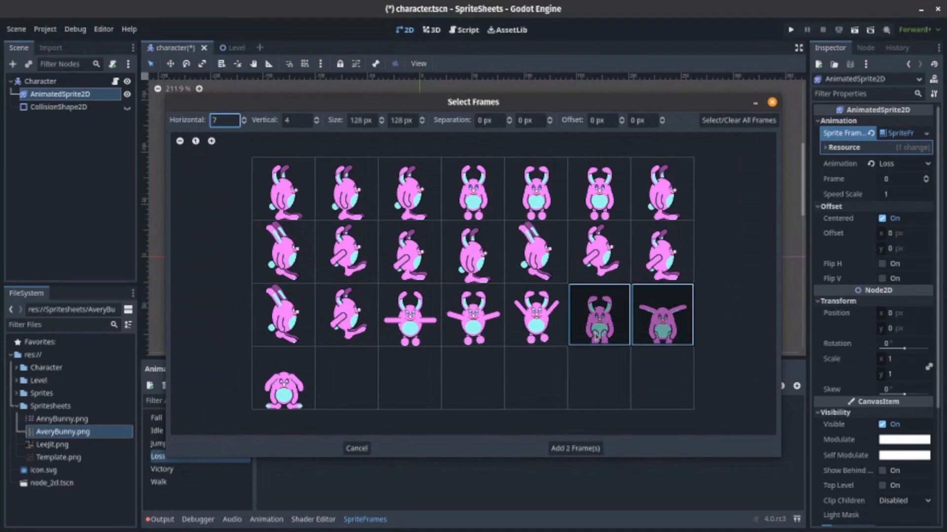
pyautogui.click(284, 379)
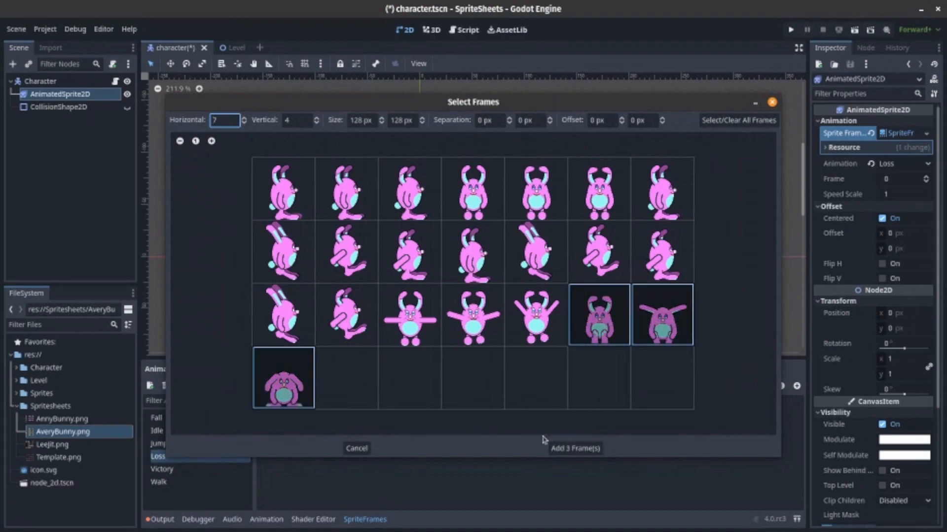
pyautogui.click(574, 449)
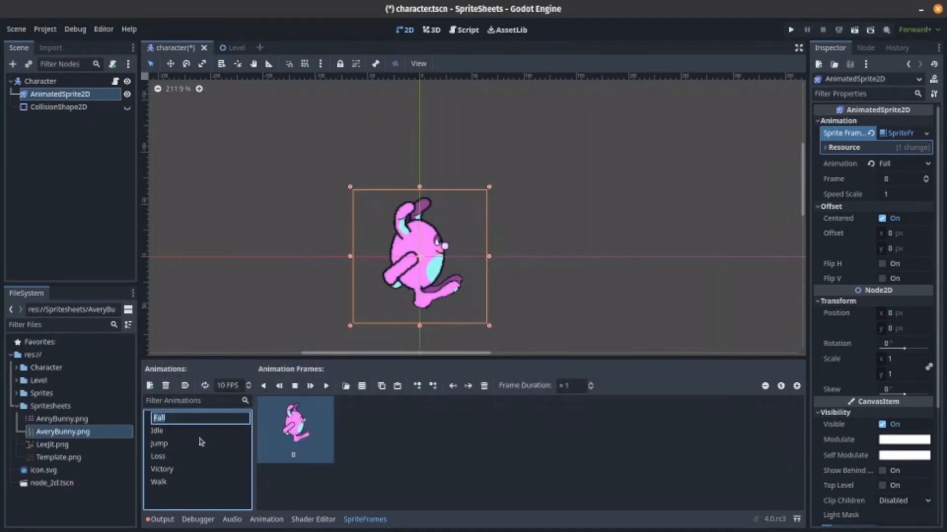
pyautogui.click(157, 456)
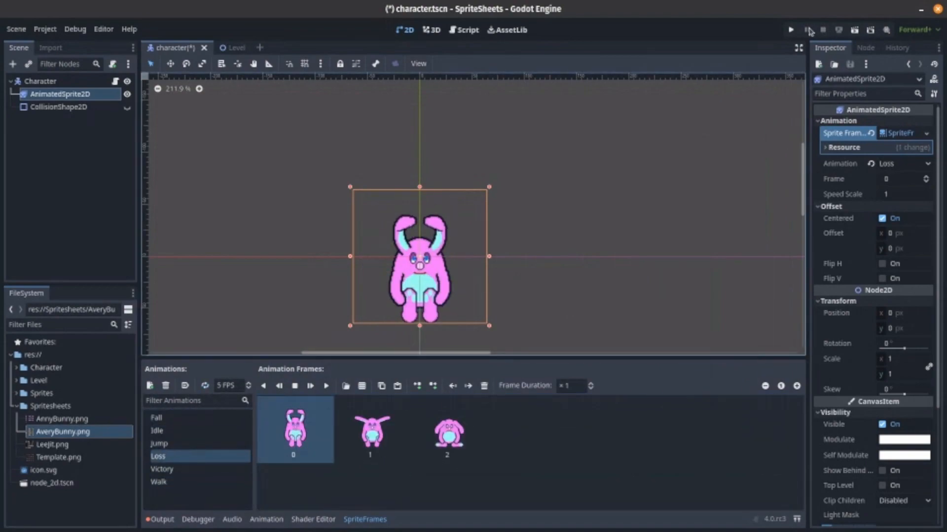
# Step: Run the project to test the new bunny animations in game
pyautogui.click(791, 29)
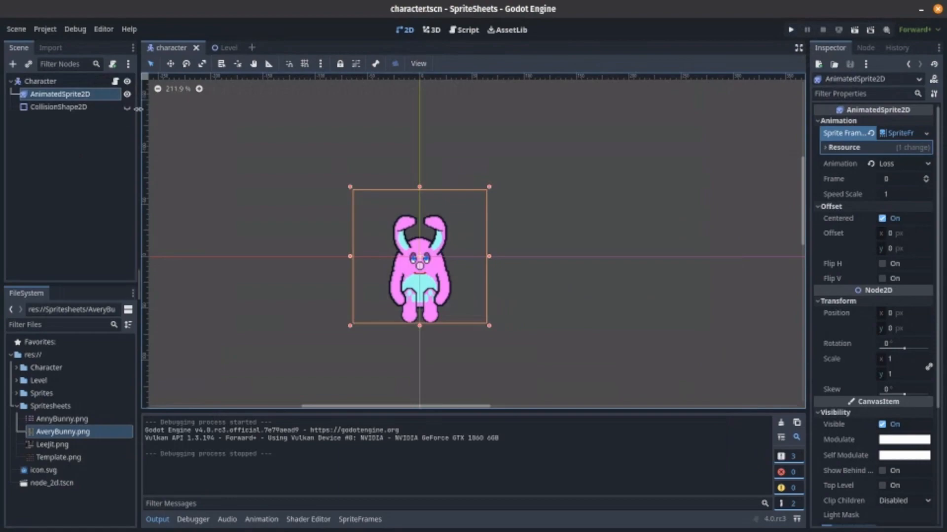
# Step: Create a 'wait' action in Project Settings' Input Map and assign it an input event
pyautogui.click(45, 29)
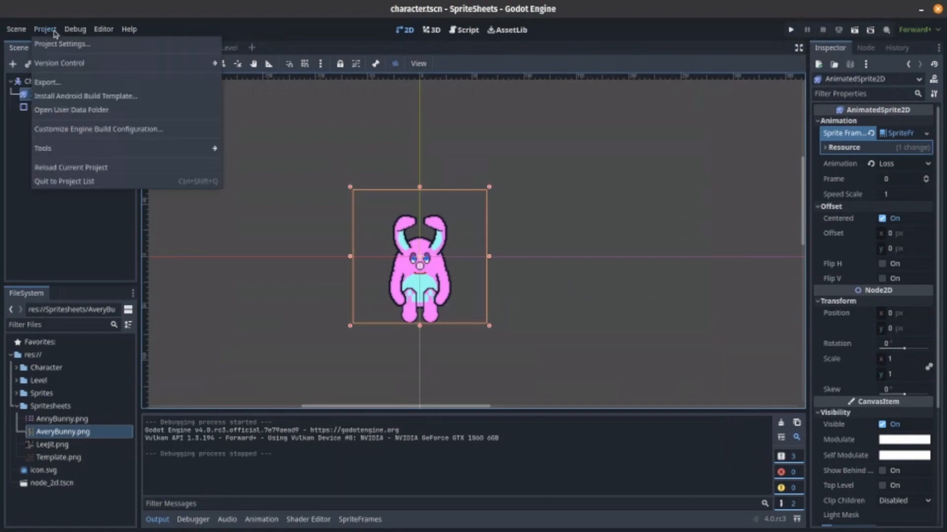
pyautogui.click(44, 28)
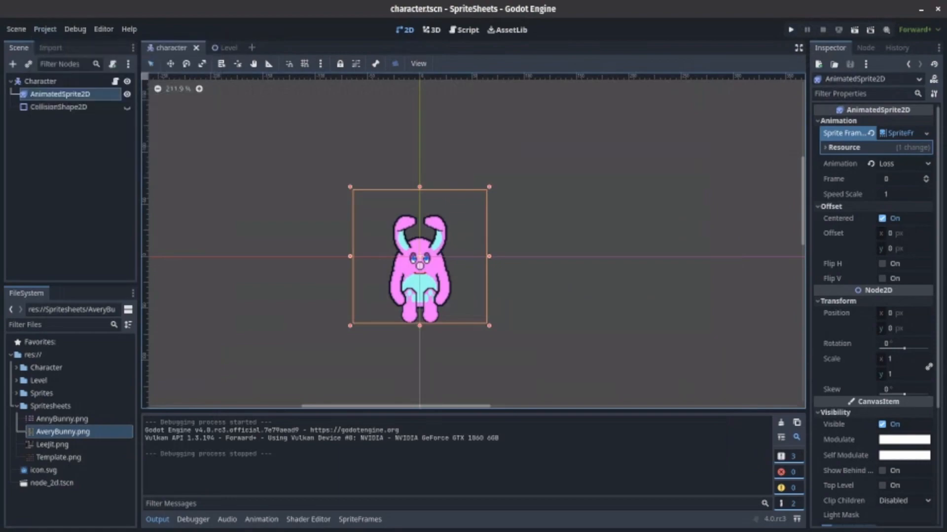
pyautogui.click(43, 29)
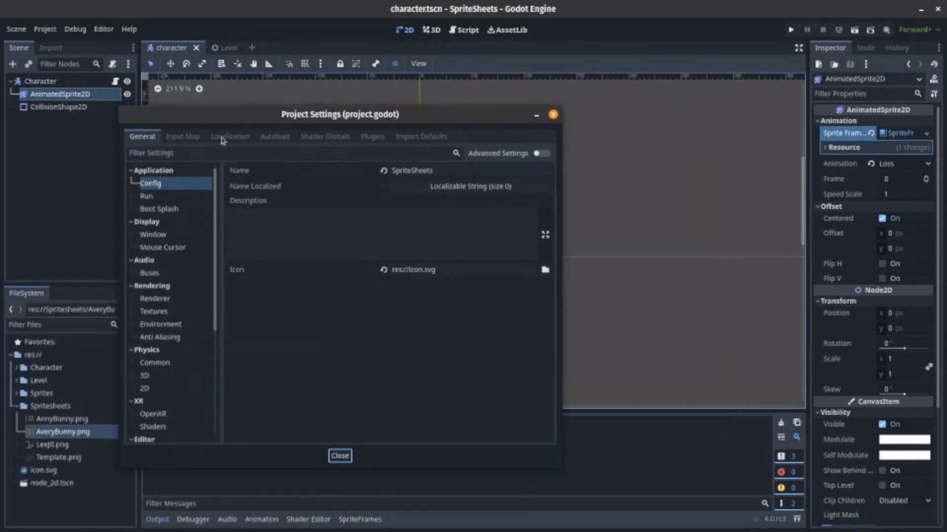
pyautogui.click(182, 136)
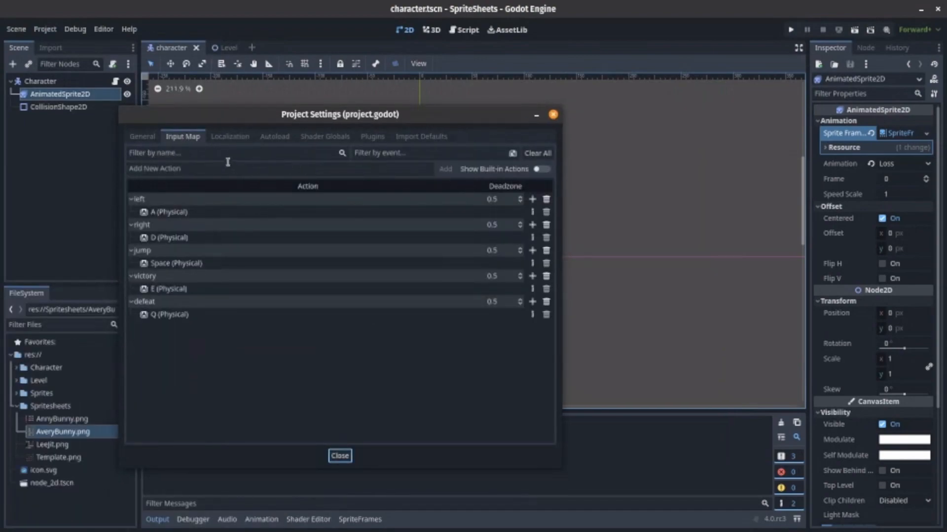
pyautogui.write('wait')
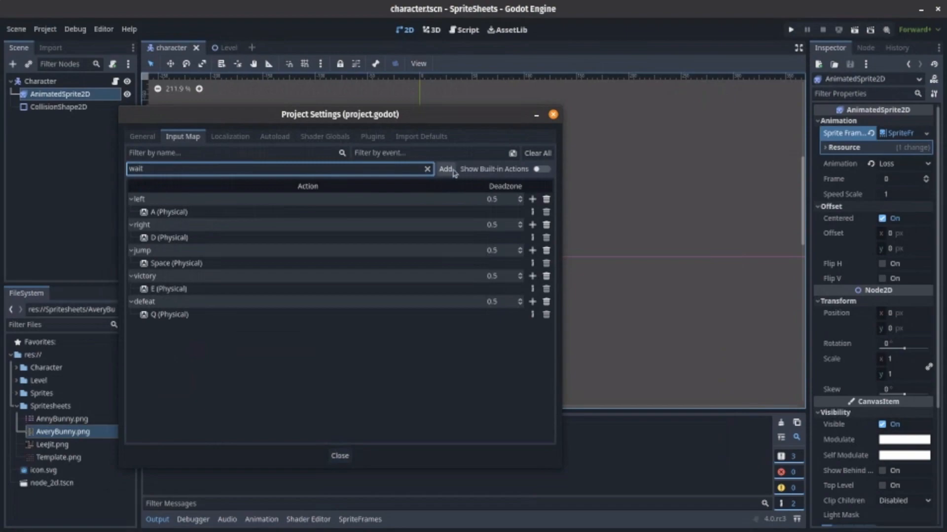
pyautogui.click(444, 169)
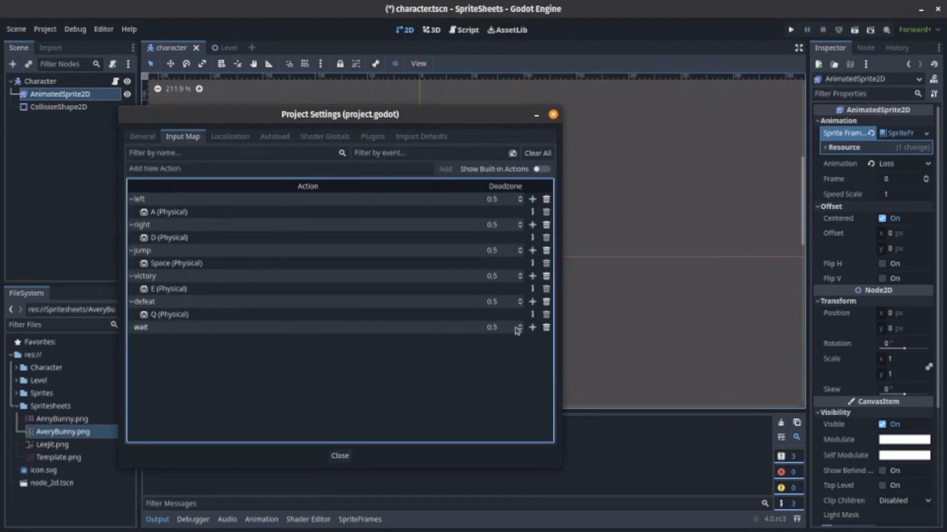
pyautogui.click(532, 327)
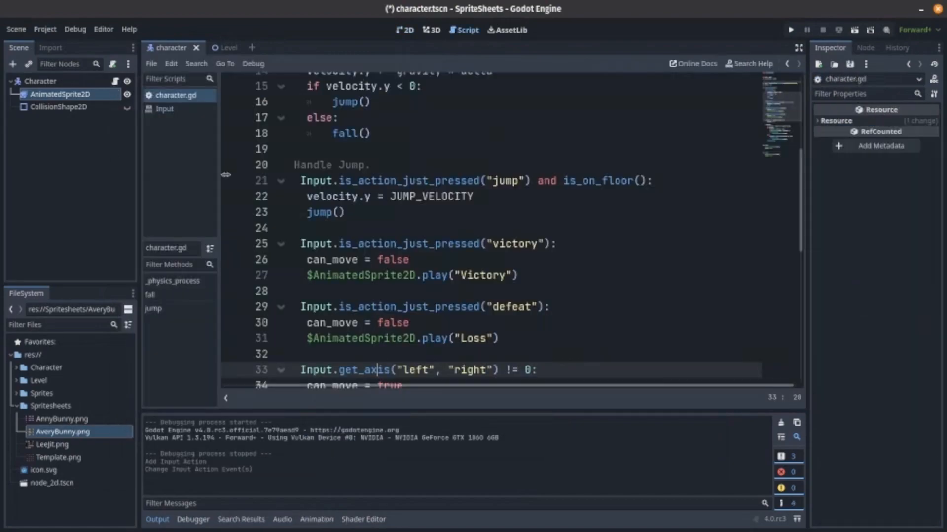
# Step: Write an 'if Input.is_action…' check for the wait input in character.gd
pyautogui.scroll(-3)
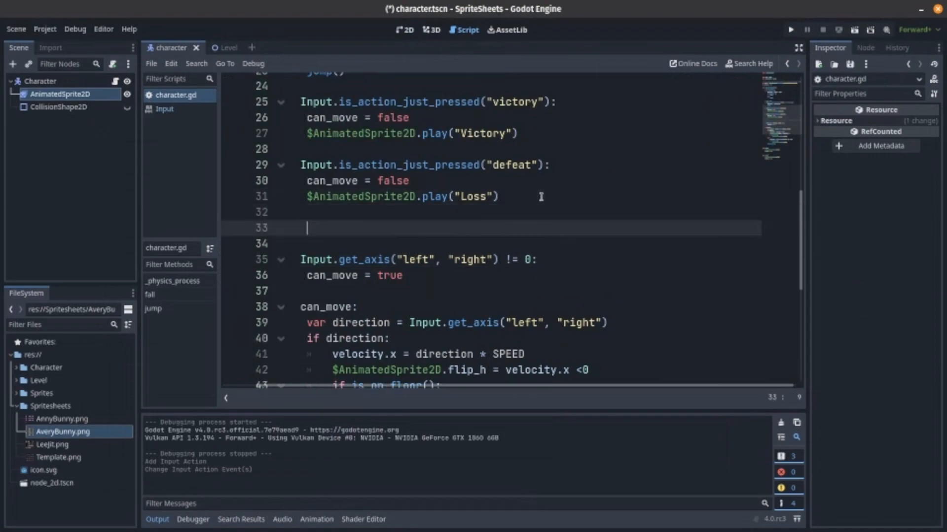
pyautogui.write('Inp')
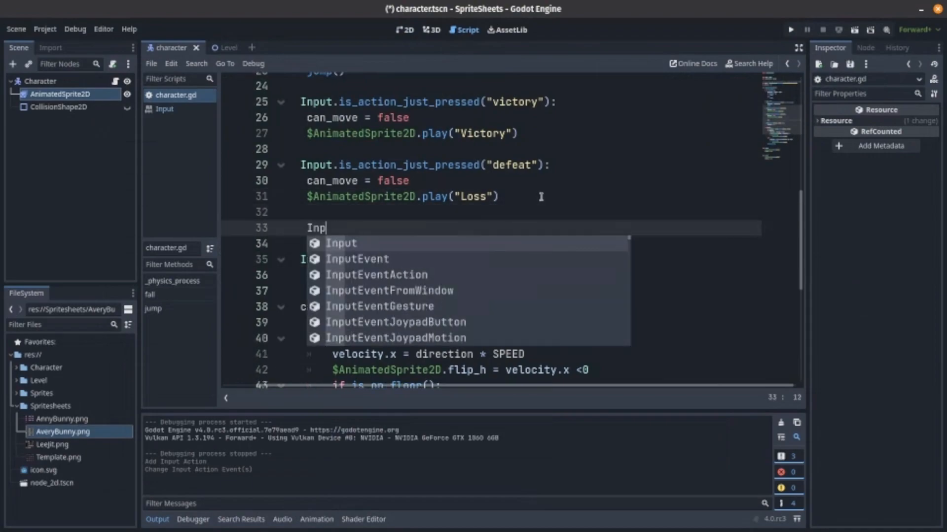
pyautogui.write('ut')
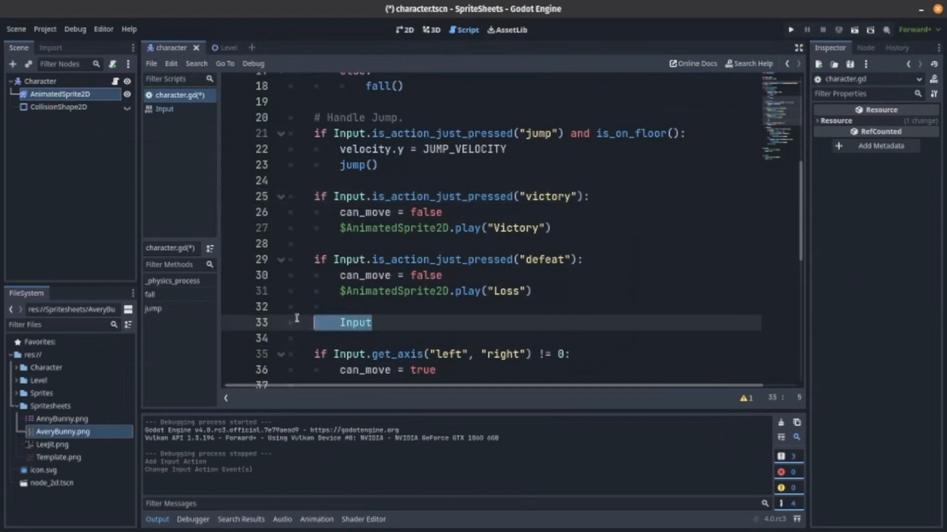
pyautogui.write('if Inp8ut')
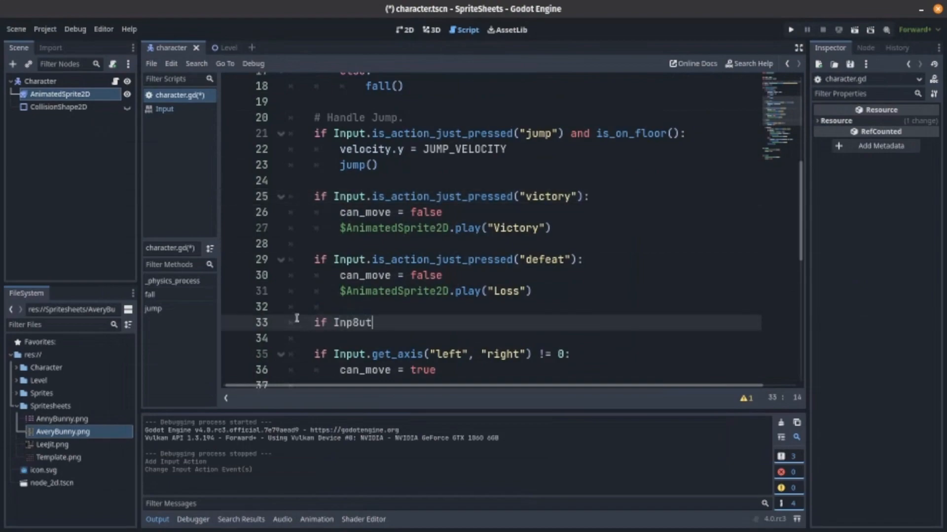
pyautogui.write('Input.')
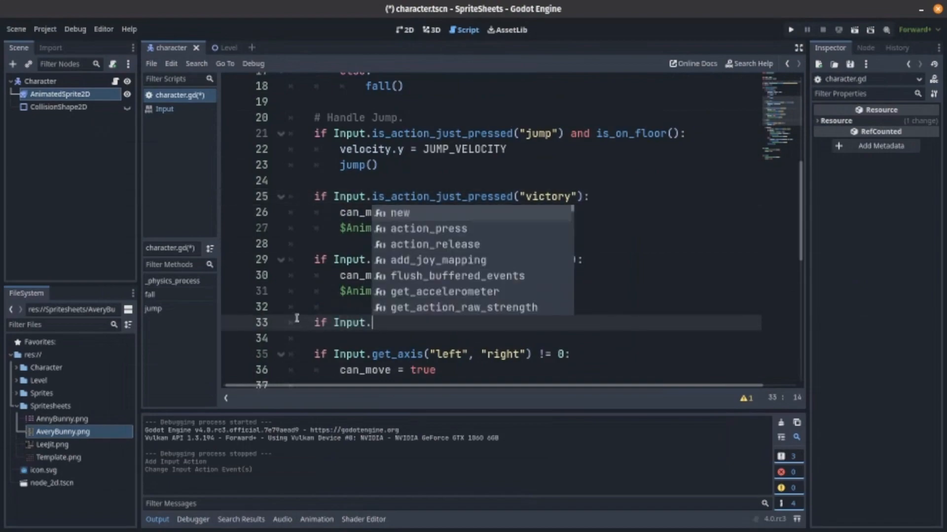
pyautogui.write('is_action_just_pressed("wait"):')
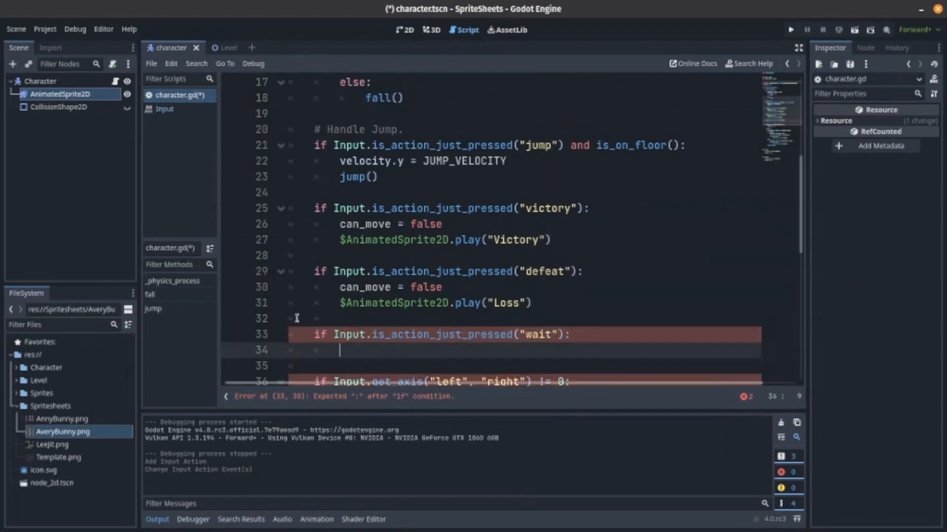
# Step: Inside that branch, set can_move and call $AnimatedSprite2D.play("Wait")
pyautogui.write('can_move = false')
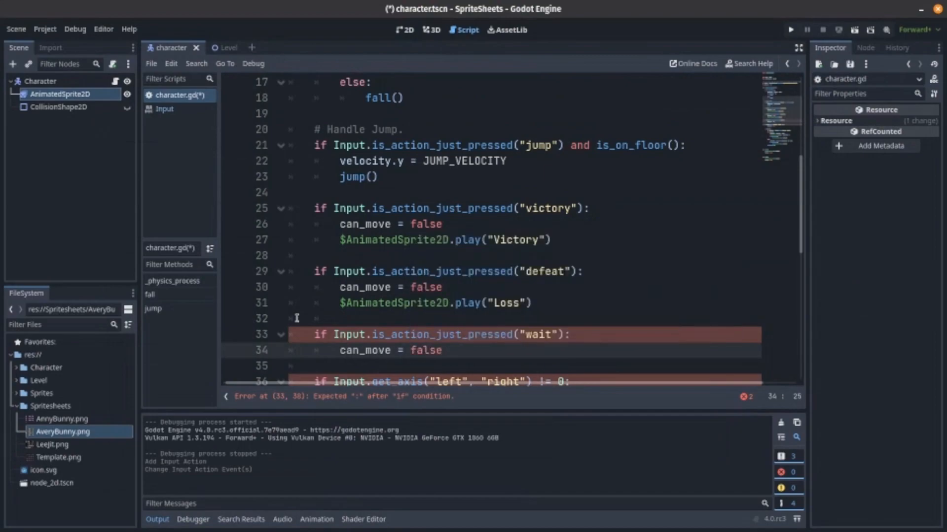
pyautogui.write('$')
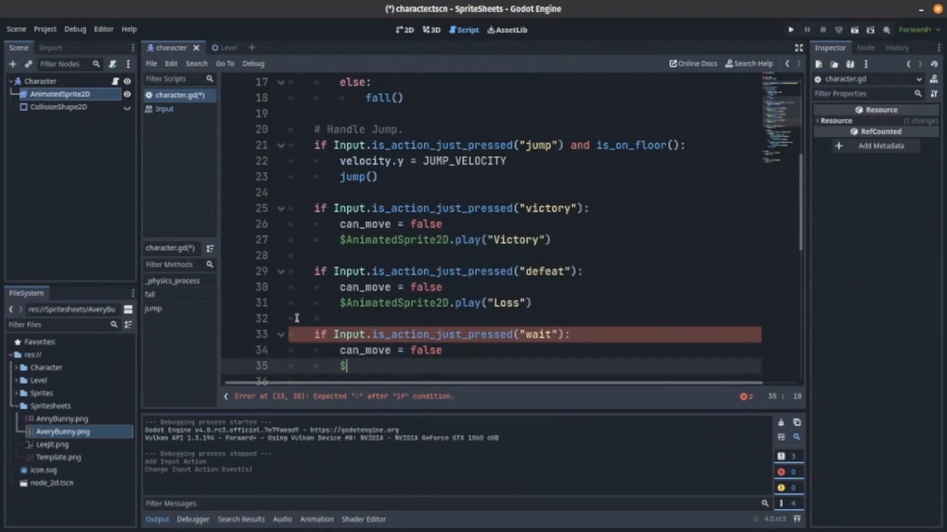
pyautogui.write('AnimatedSprite2D')
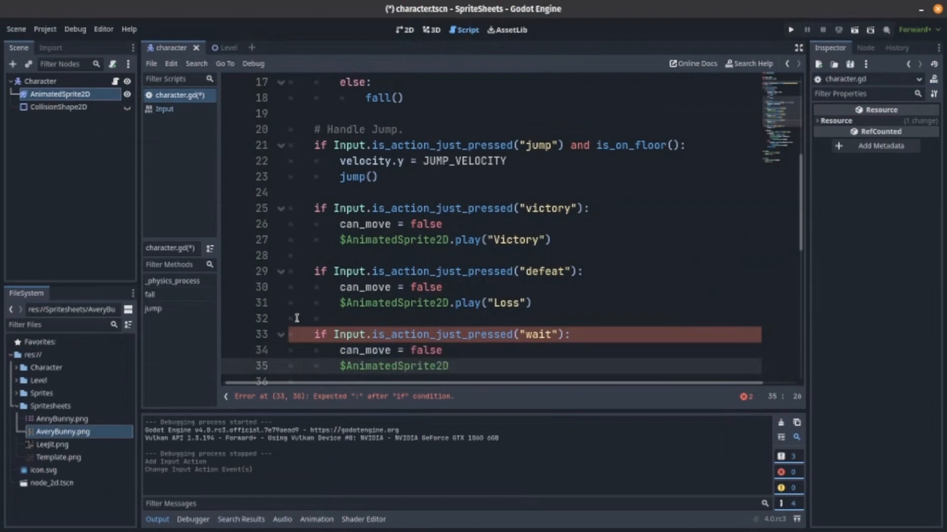
pyautogui.write('.play(')
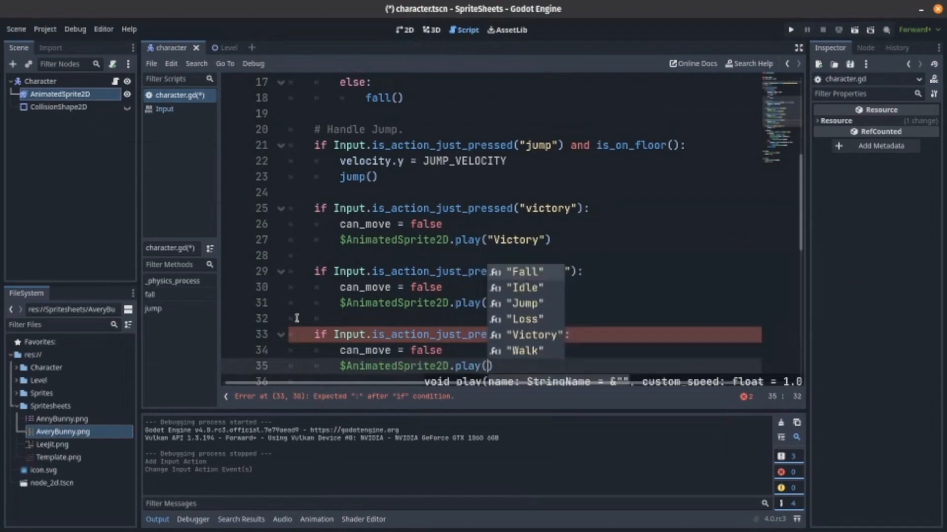
pyautogui.write('""')
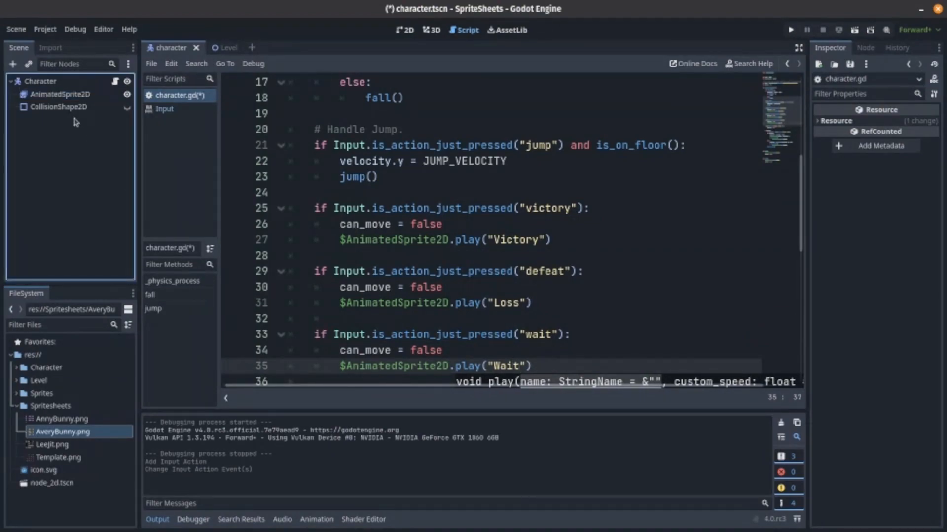
# Step: Select AnimatedSprite2D and choose AnnyBunny.png as the Wait animation's sprite-sheet source
pyautogui.click(59, 93)
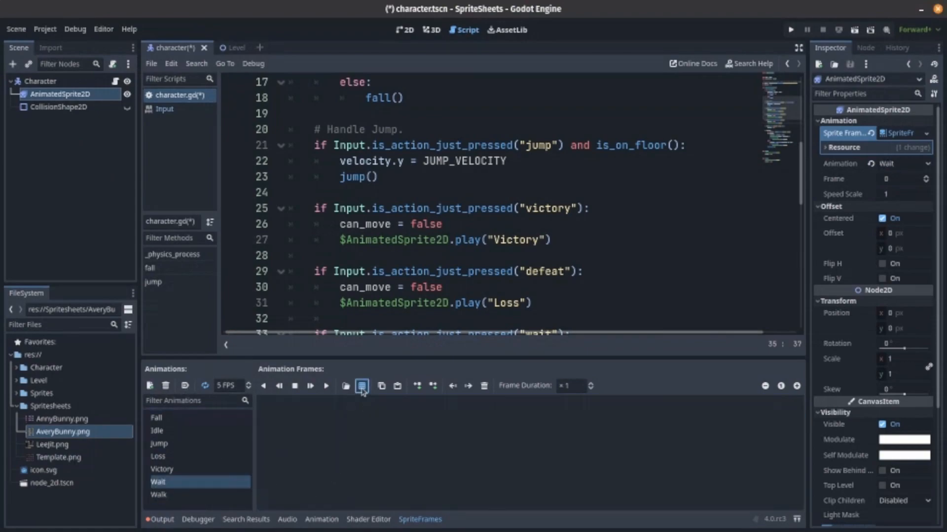
pyautogui.click(362, 386)
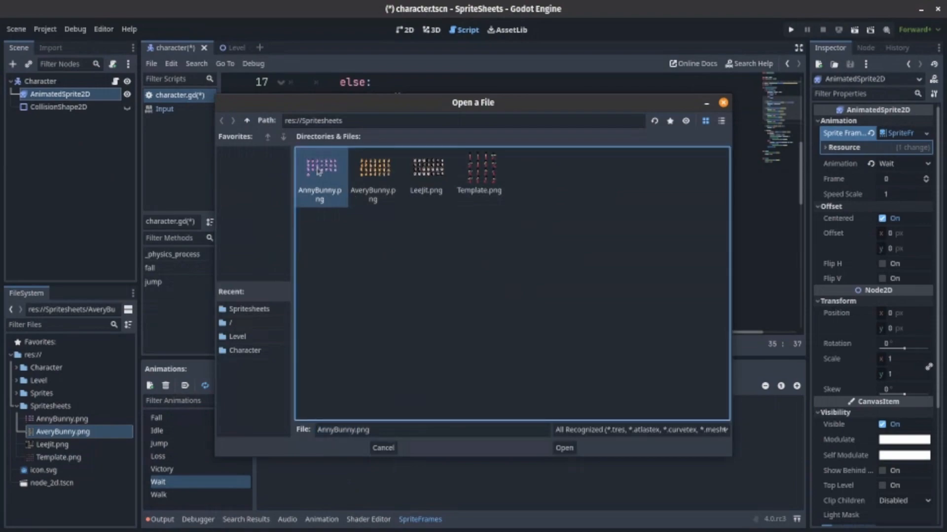
pyautogui.click(562, 448)
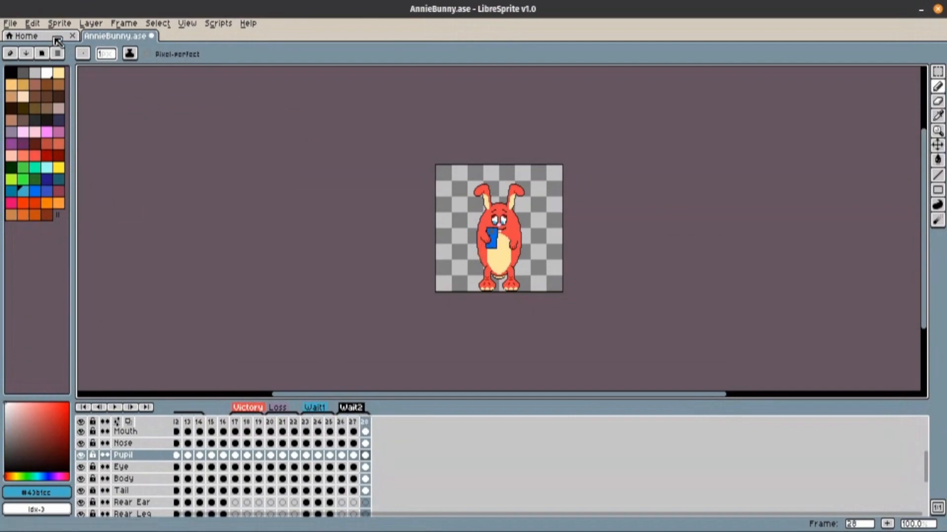
# Step: Export the bunny as a 7-column AnnyBunny.png sheet, then quit LibreSprite without saving
pyautogui.click(10, 24)
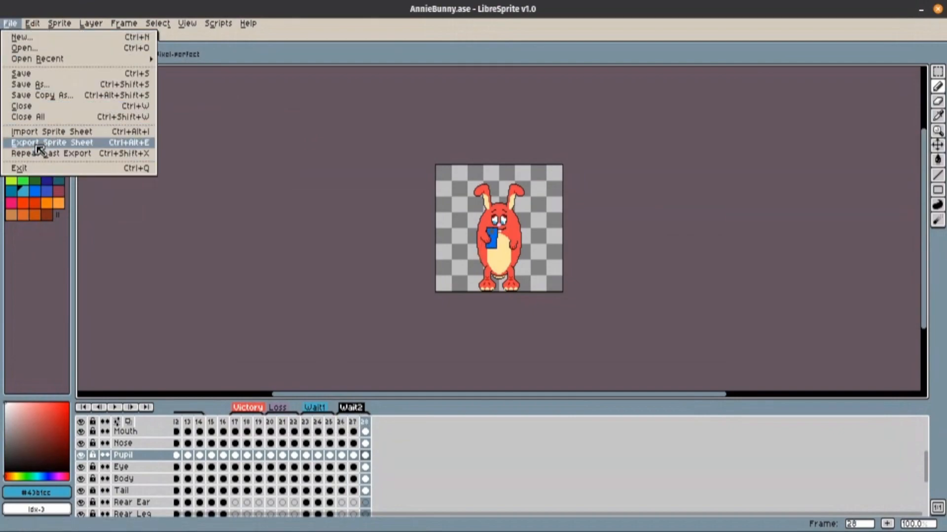
pyautogui.click(52, 142)
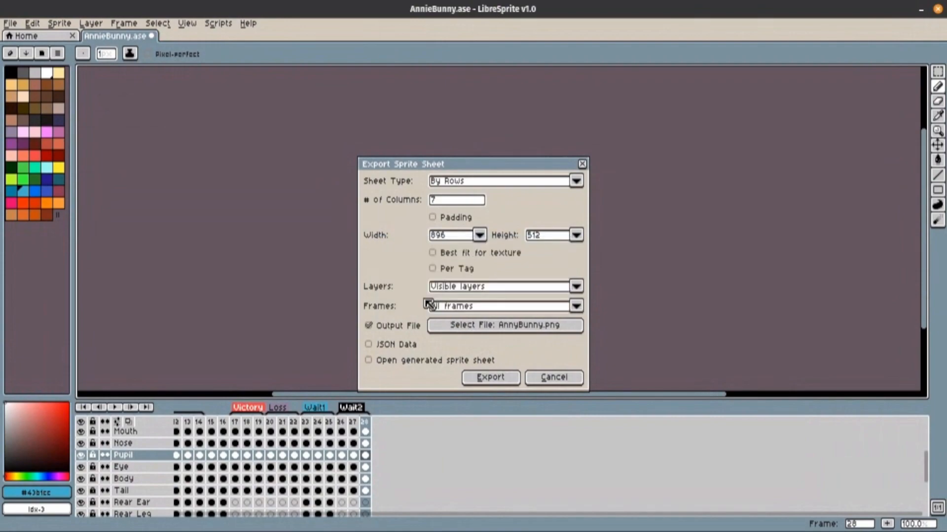
pyautogui.click(490, 377)
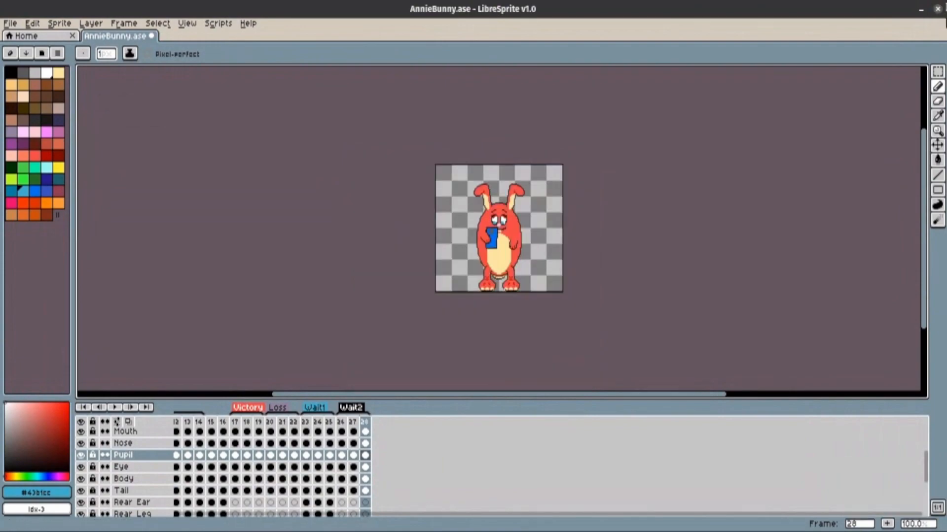
pyautogui.click(938, 8)
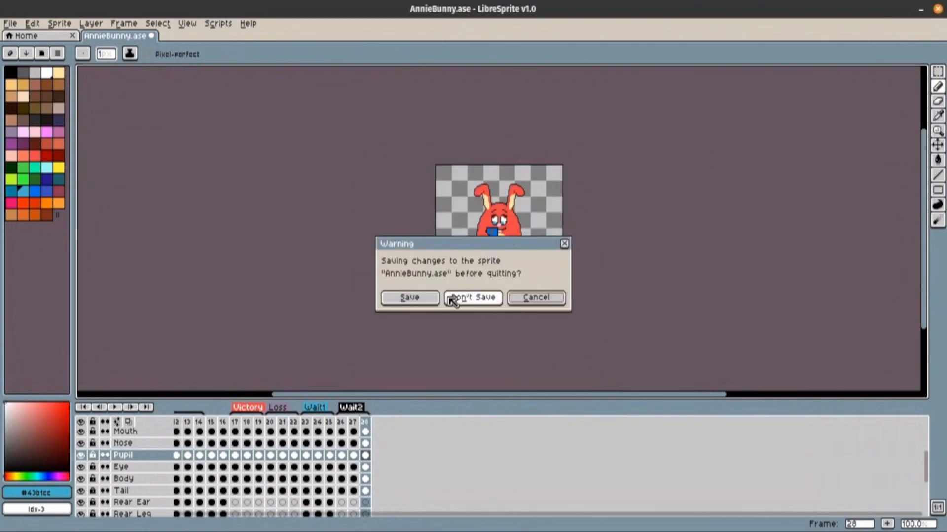
pyautogui.click(471, 297)
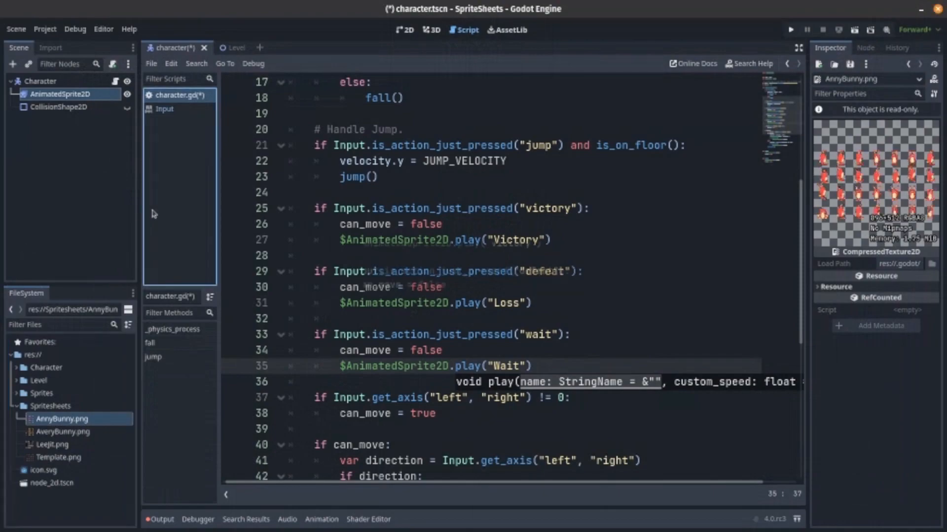
# Step: Add the three blue-object bunny frames from AnnyBunny.png to Wait, then run the game
pyautogui.click(59, 94)
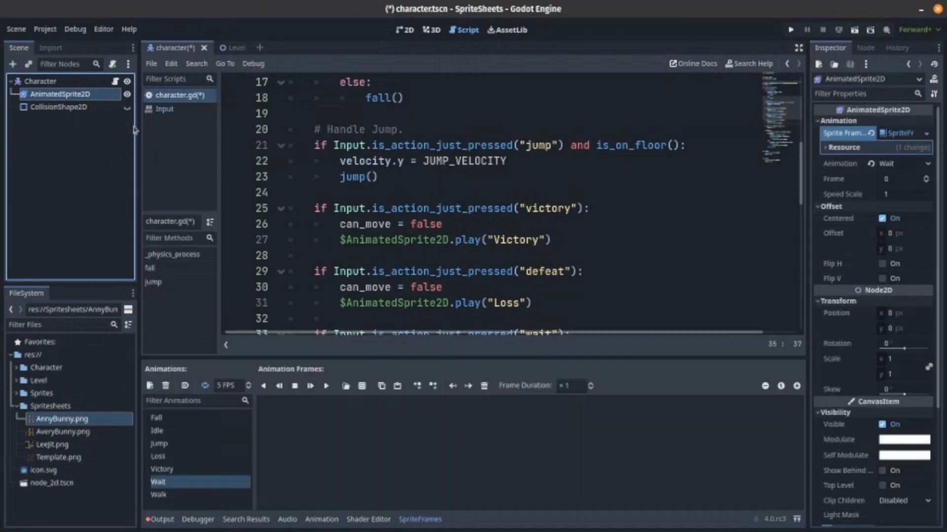
pyautogui.click(484, 386)
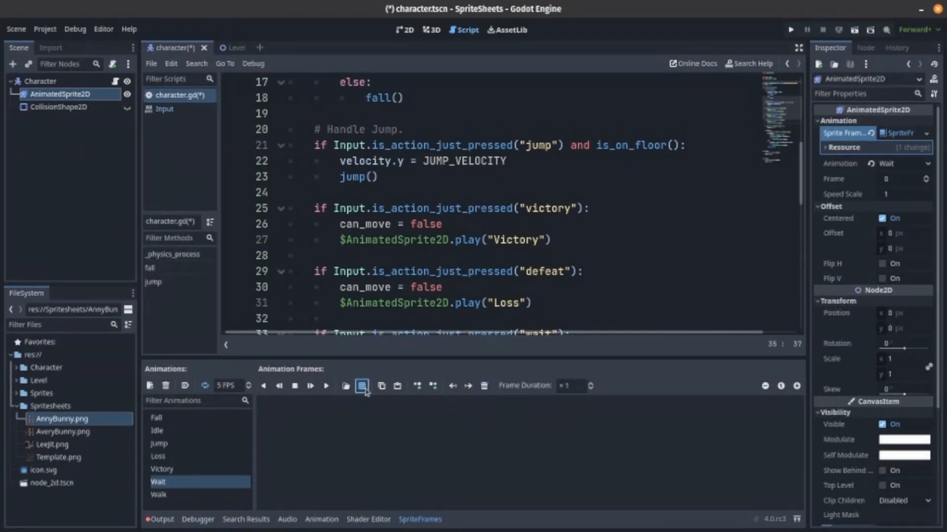
pyautogui.click(361, 386)
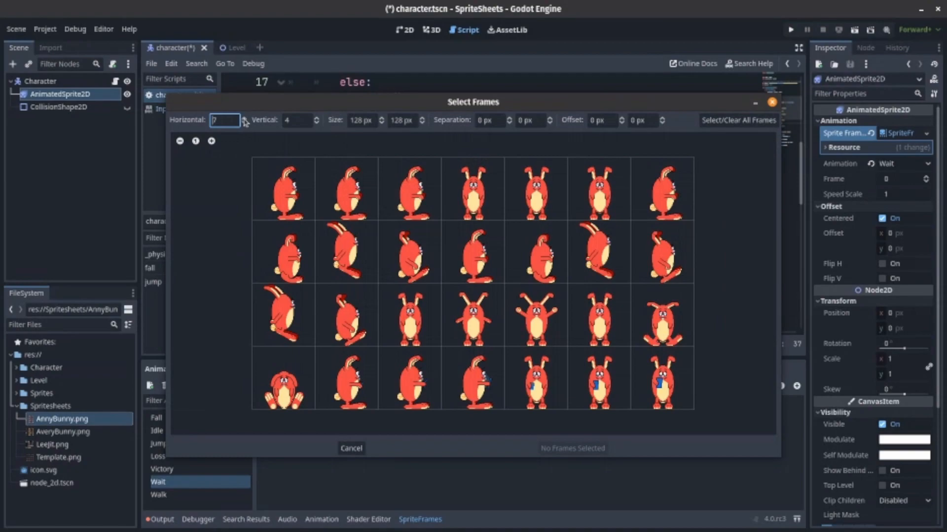
pyautogui.click(534, 377)
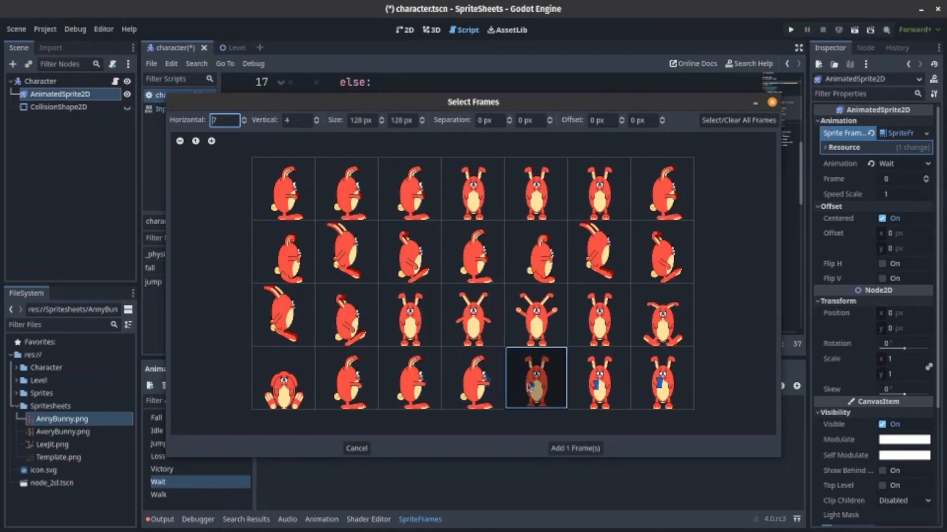
pyautogui.click(574, 448)
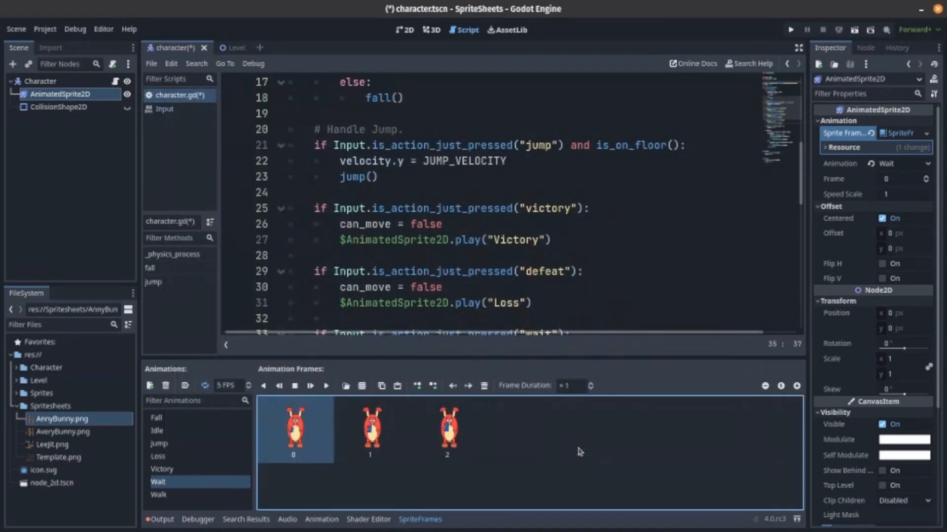
pyautogui.click(790, 30)
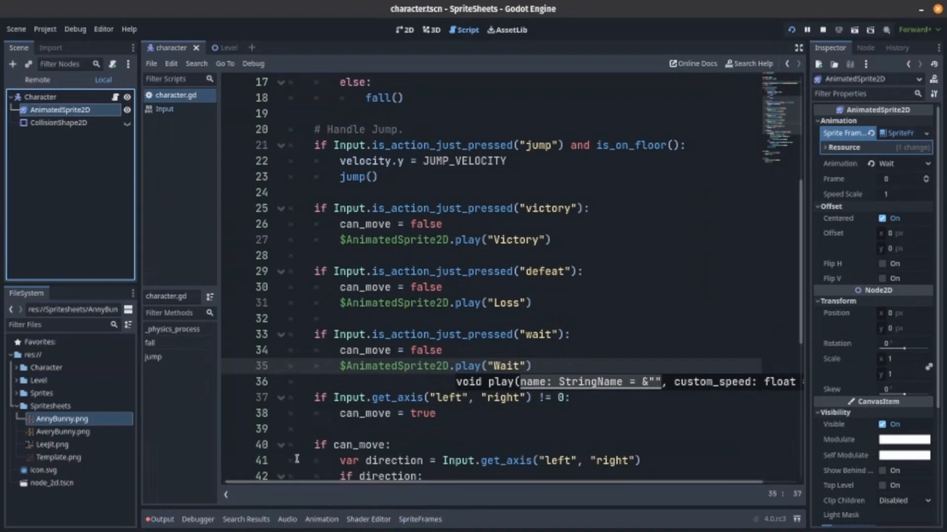
# Step: Set the Wait animation to 7 FPS and run the project to watch the bunny in the level
pyautogui.click(419, 519)
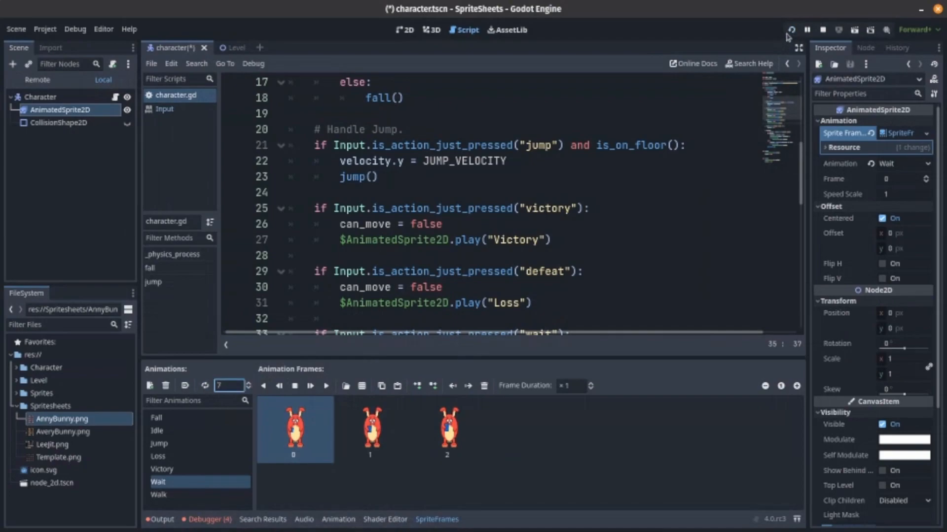
pyautogui.click(790, 29)
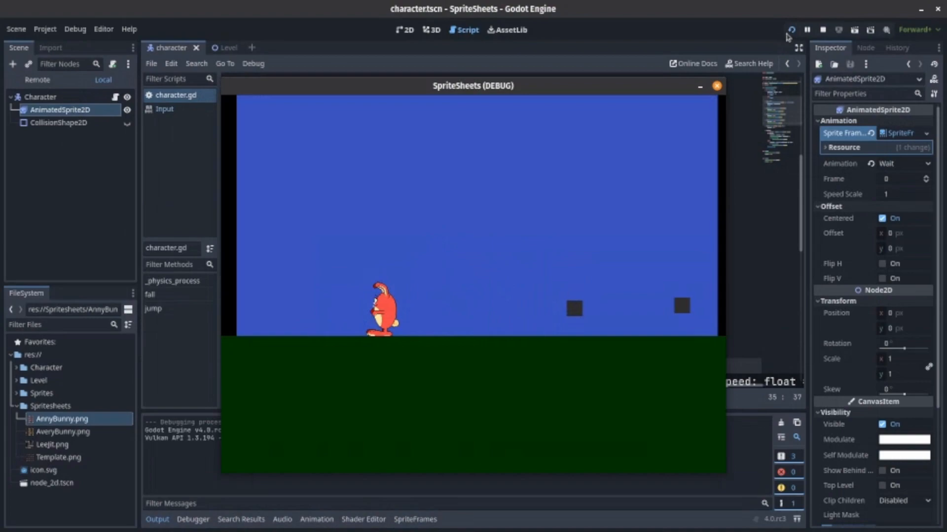
pyautogui.moveTo(108, 190)
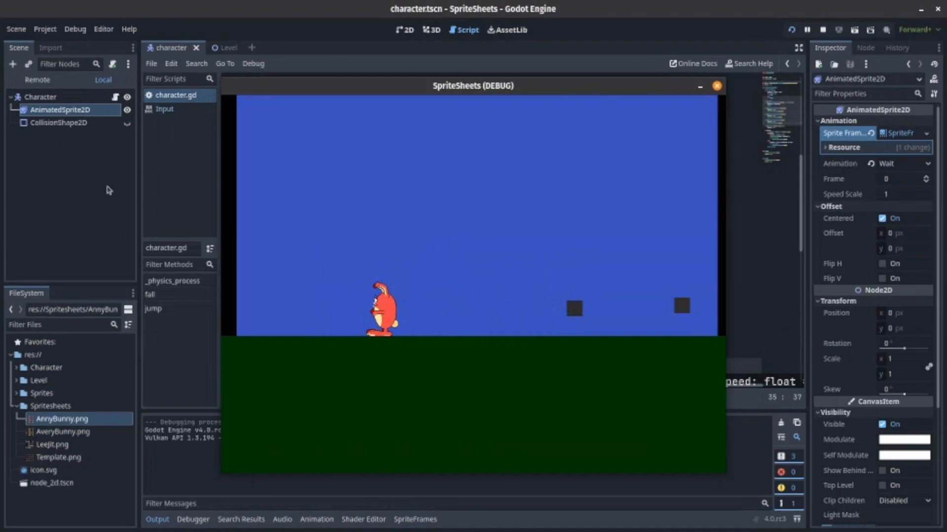